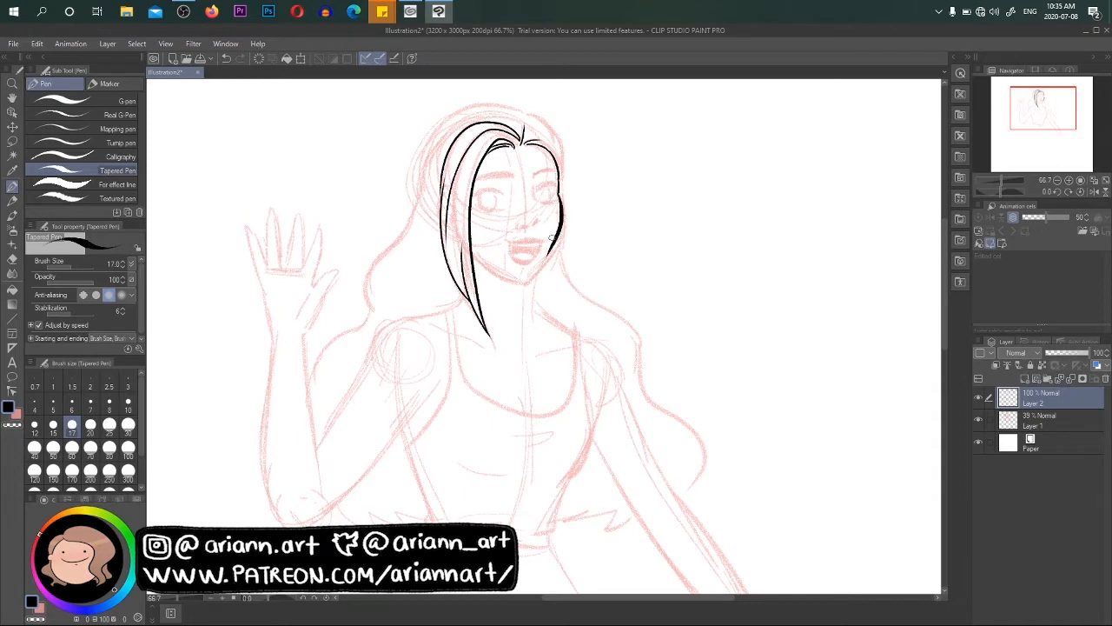
- Ink the woman's hair strands, face outline, cheek and jawline in black over the pink sketch
left_click_drag(558, 193, 547, 252)
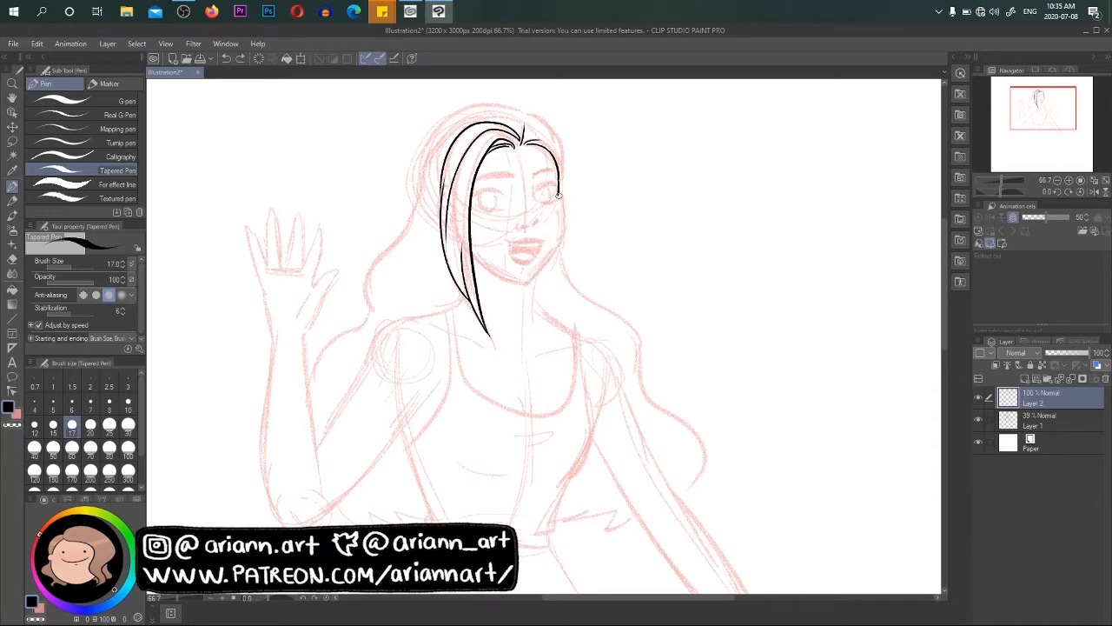
left_click_drag(558, 193, 521, 281)
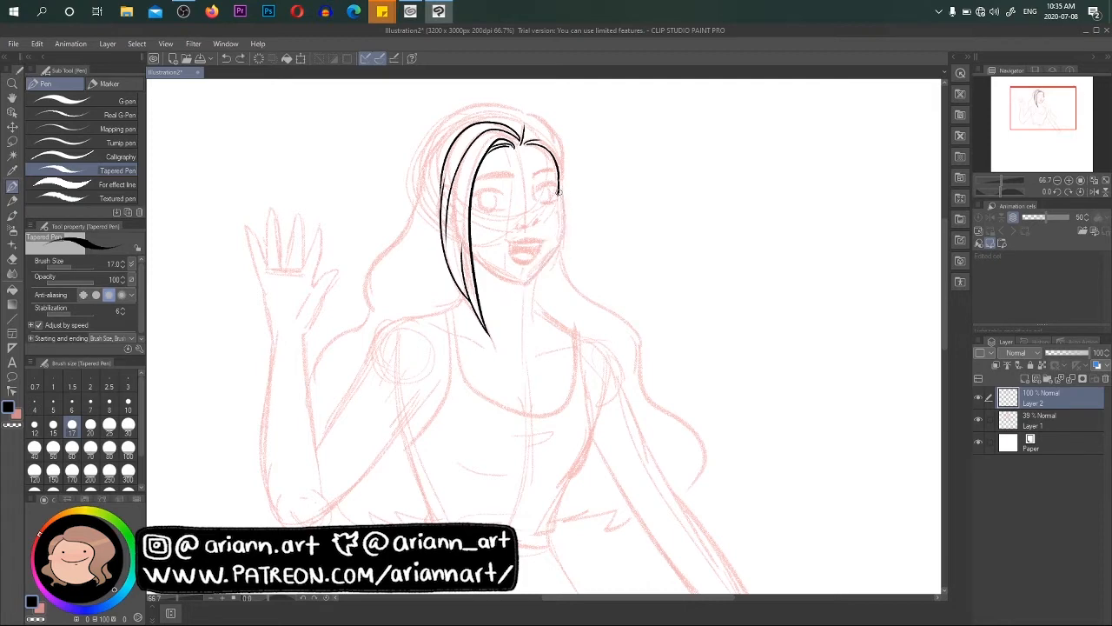
left_click_drag(560, 183, 545, 245)
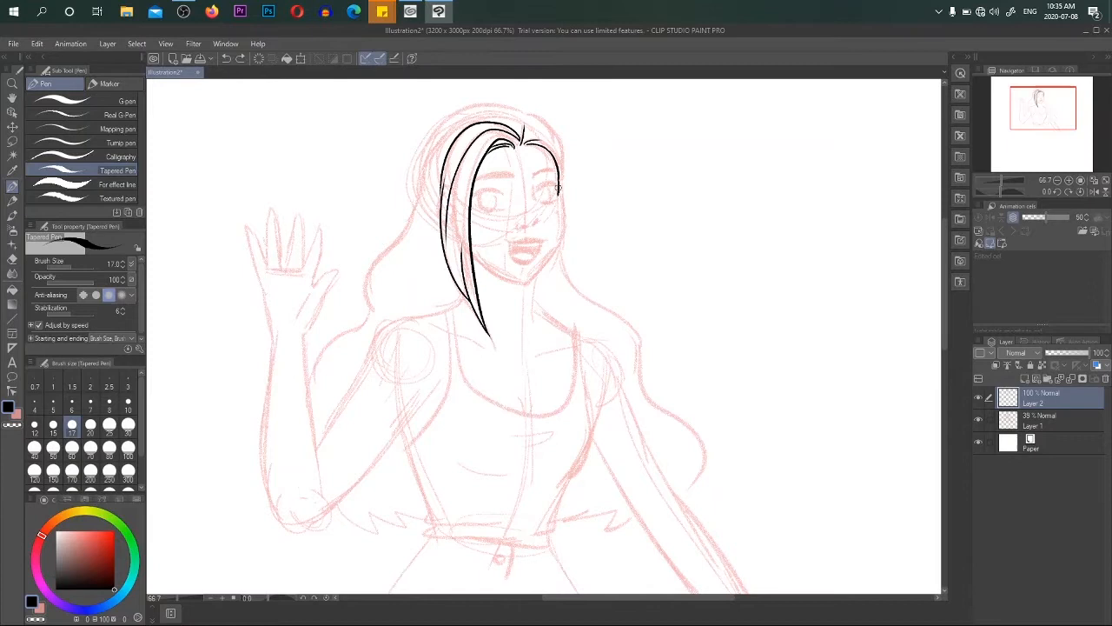
left_click_drag(556, 174, 543, 256)
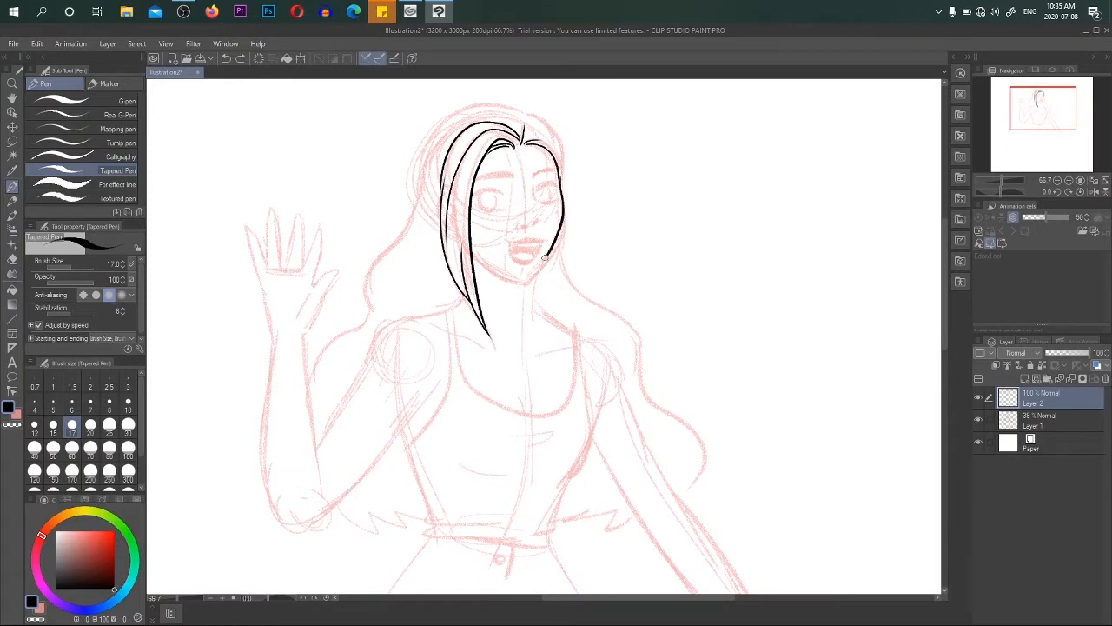
left_click_drag(556, 174, 524, 276)
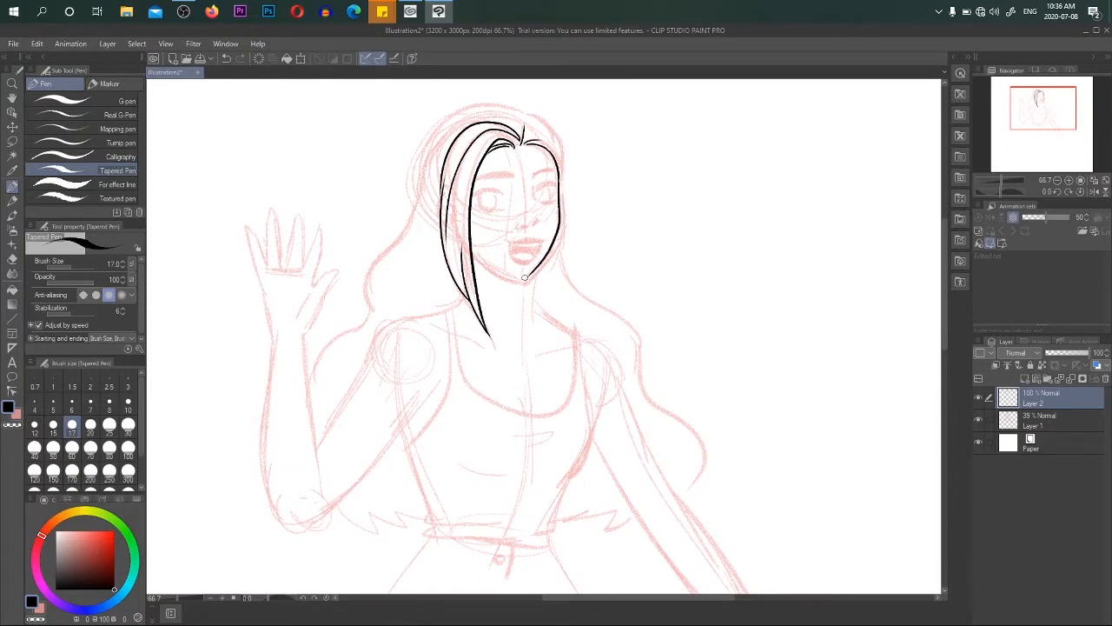
- Refine the chin and lower jaw, add an inner hair strand and another figure outline
left_click_drag(526, 278, 556, 181)
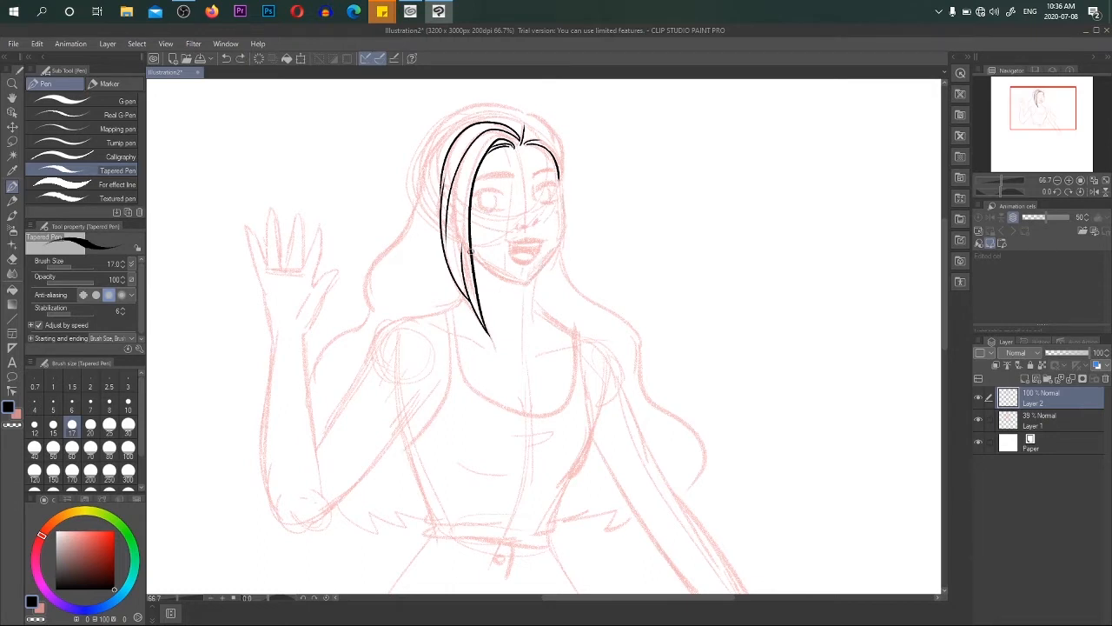
left_click_drag(469, 256, 530, 287)
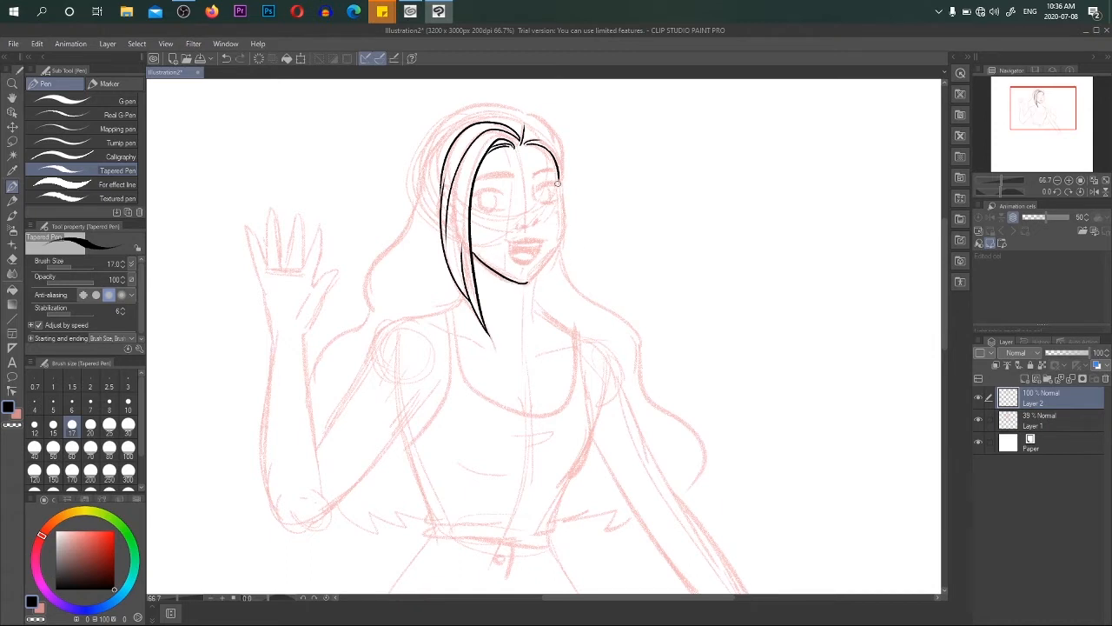
left_click_drag(556, 182, 521, 286)
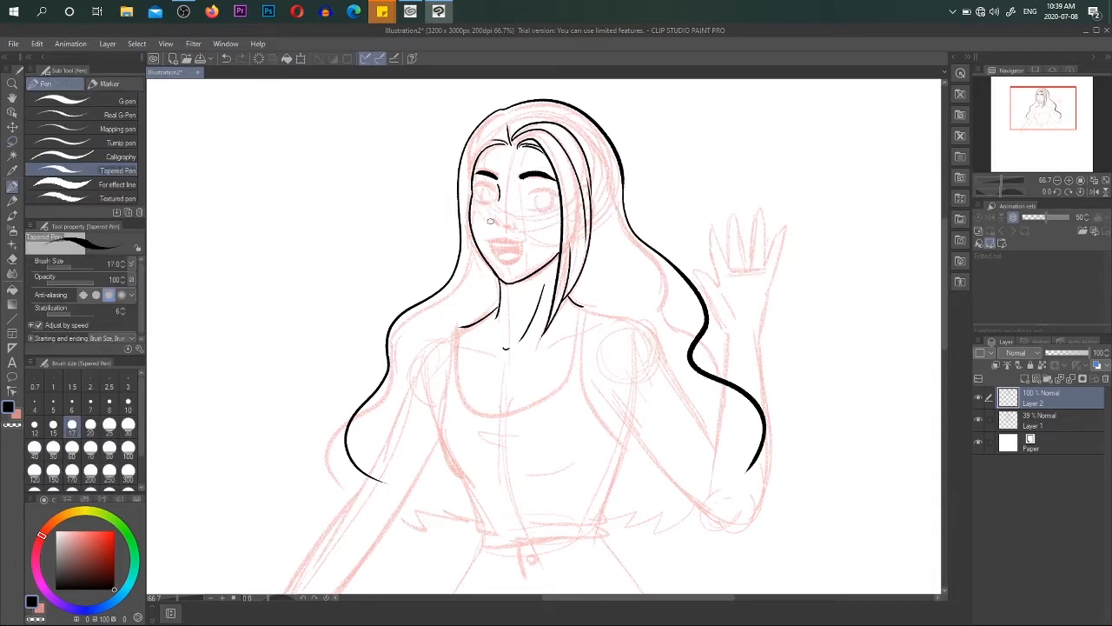
left_click_drag(490, 226, 521, 236)
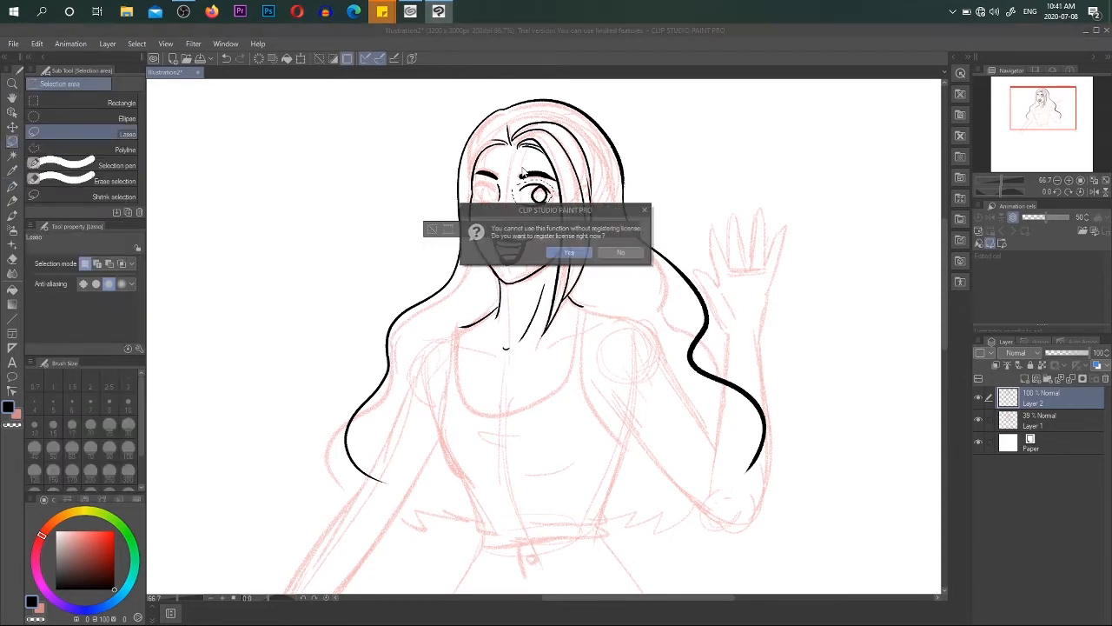
- Dismiss the license prompt, then ink the raised arm and left side of the torso
left_click(621, 252)
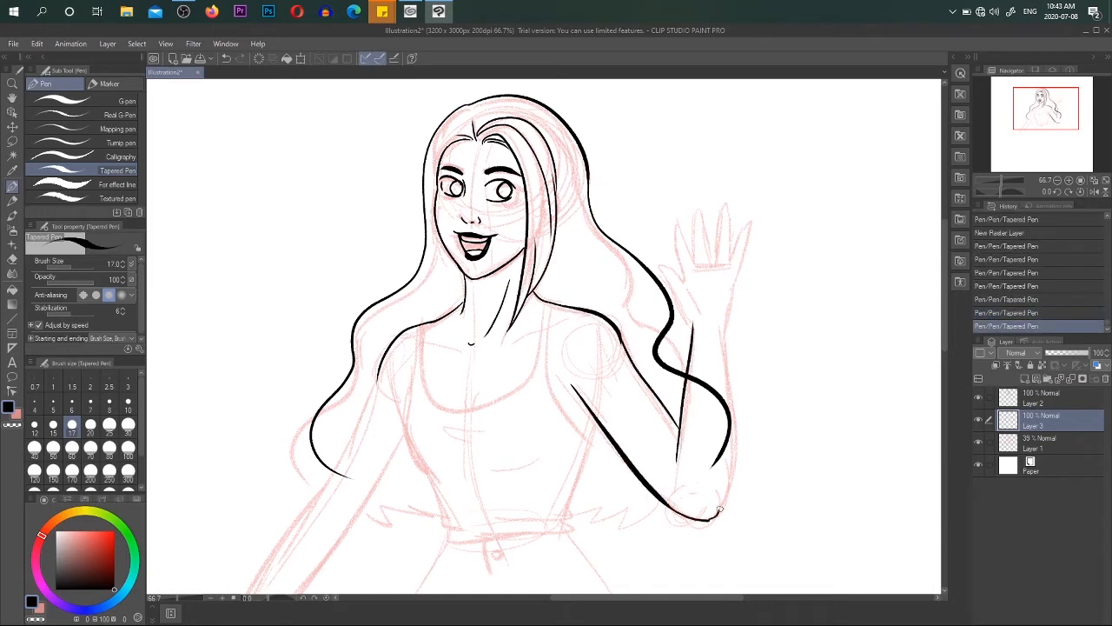
left_click_drag(718, 511, 738, 227)
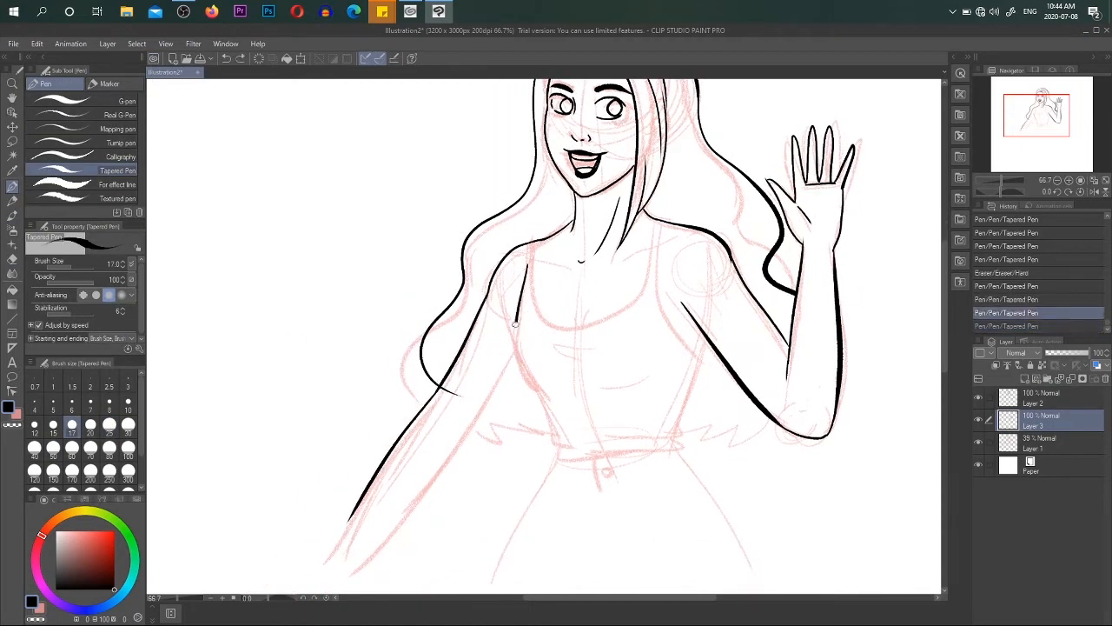
left_click_drag(517, 321, 621, 447)
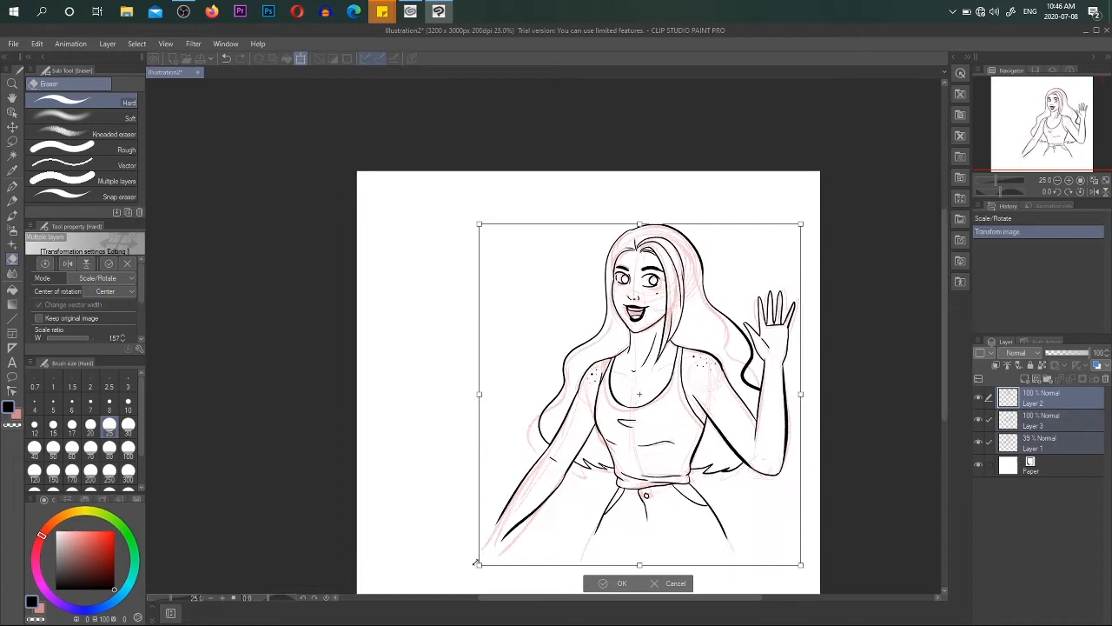
- Confirm the Scale/Rotate transform of the whole drawing
left_click(622, 583)
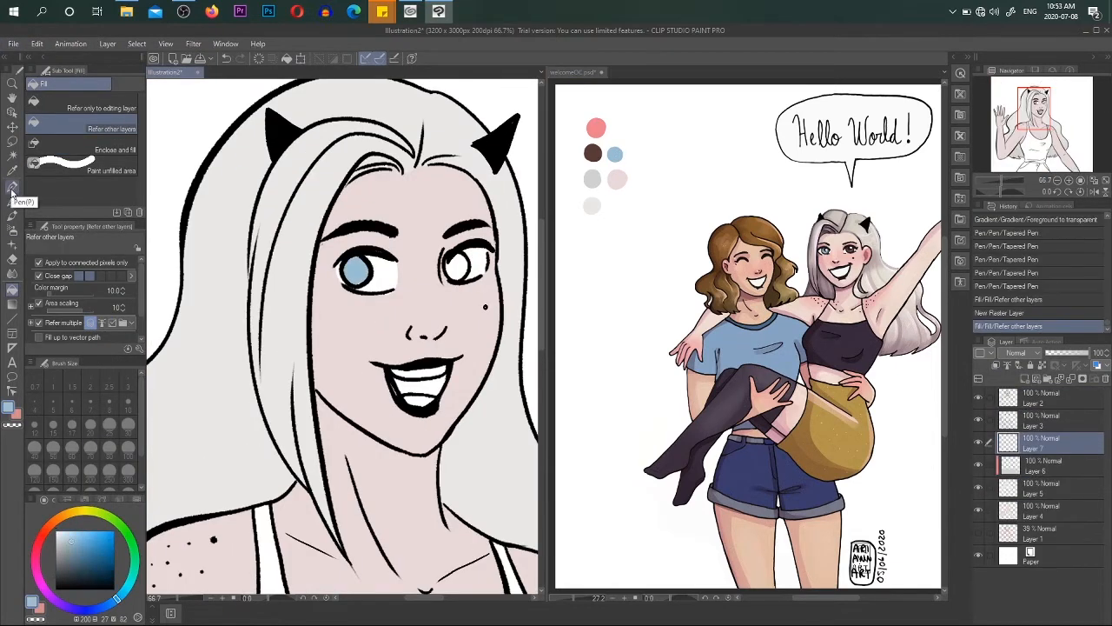
- Switch back to the Pen for inking lines on the character
left_click(461, 270)
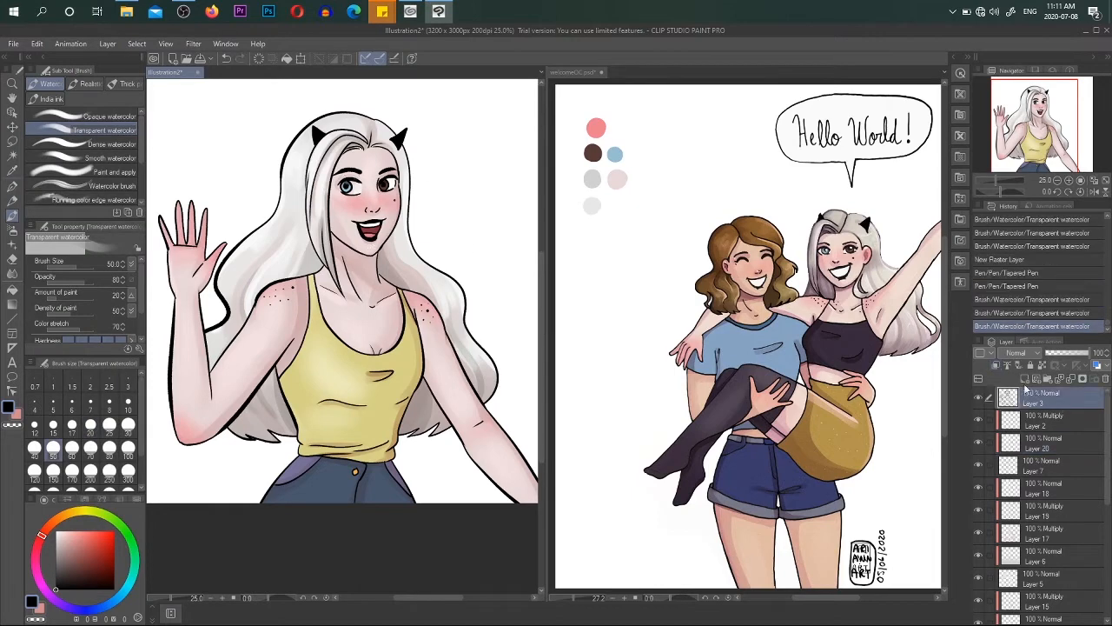
- Close the welcomeOC reference illustration, choosing Do Not Save
left_click(576, 72)
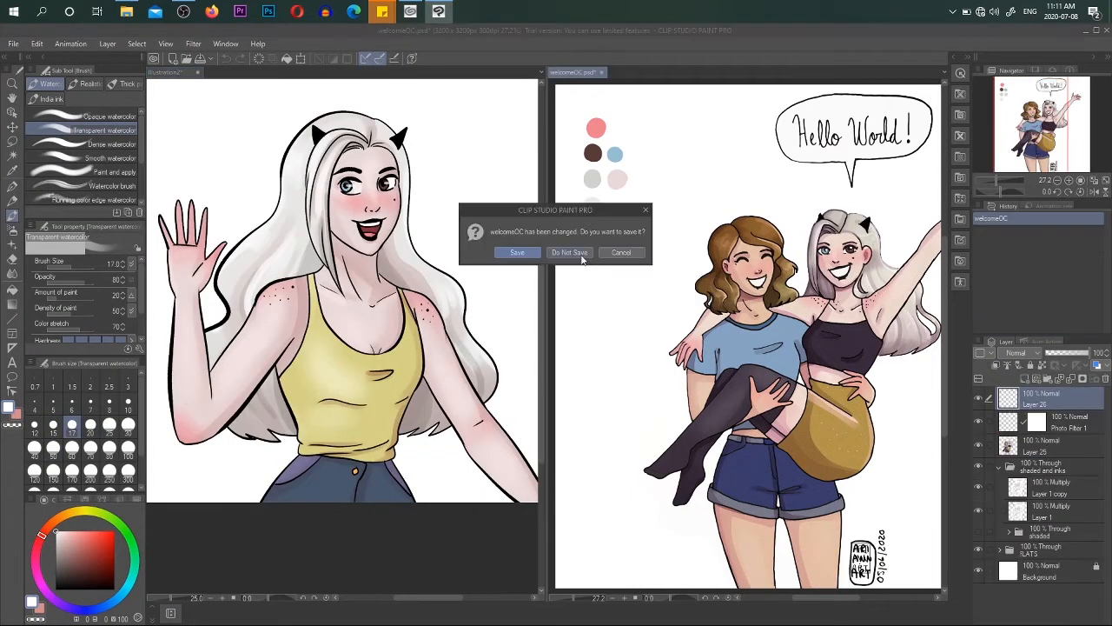
left_click(569, 252)
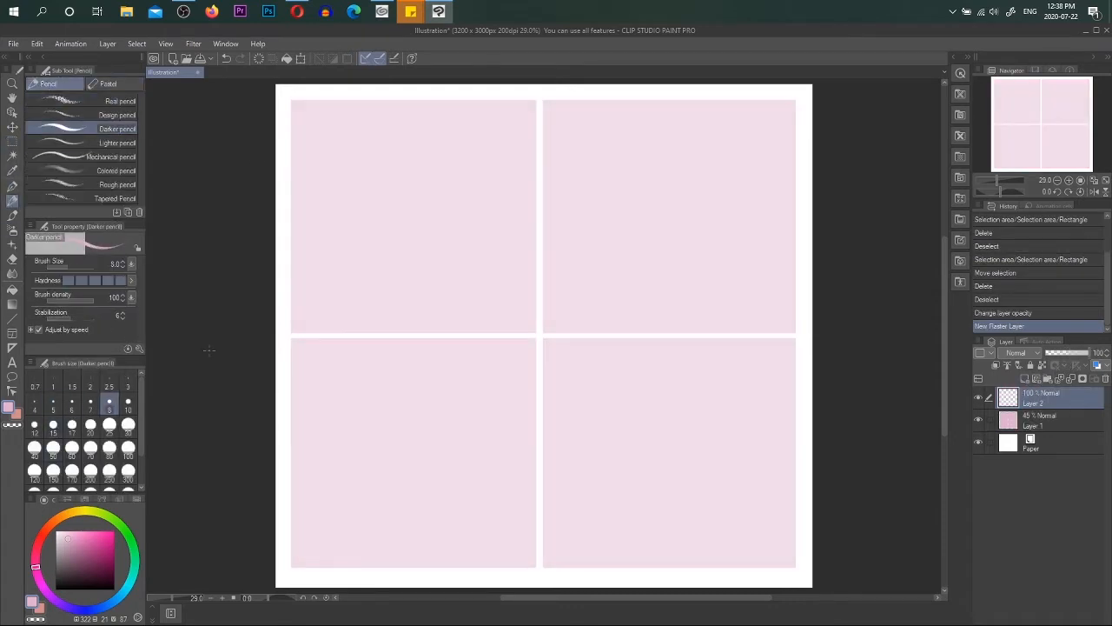
- Sketch in the top-left panel with a darker pink, then delete the reference photo layer
left_click(128, 401)
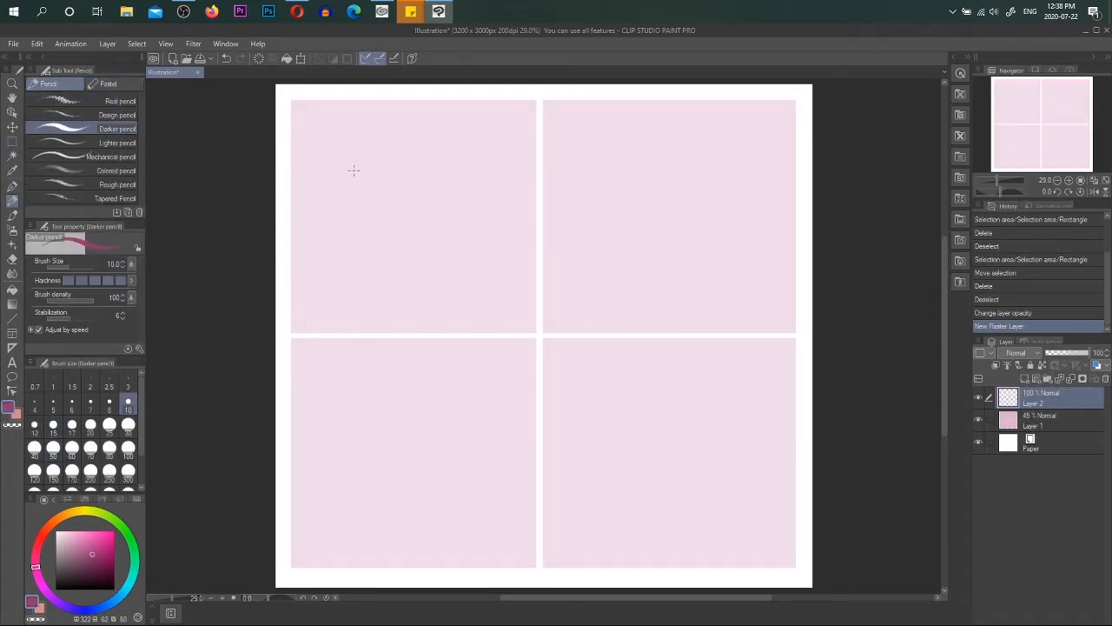
left_click_drag(365, 156, 364, 247)
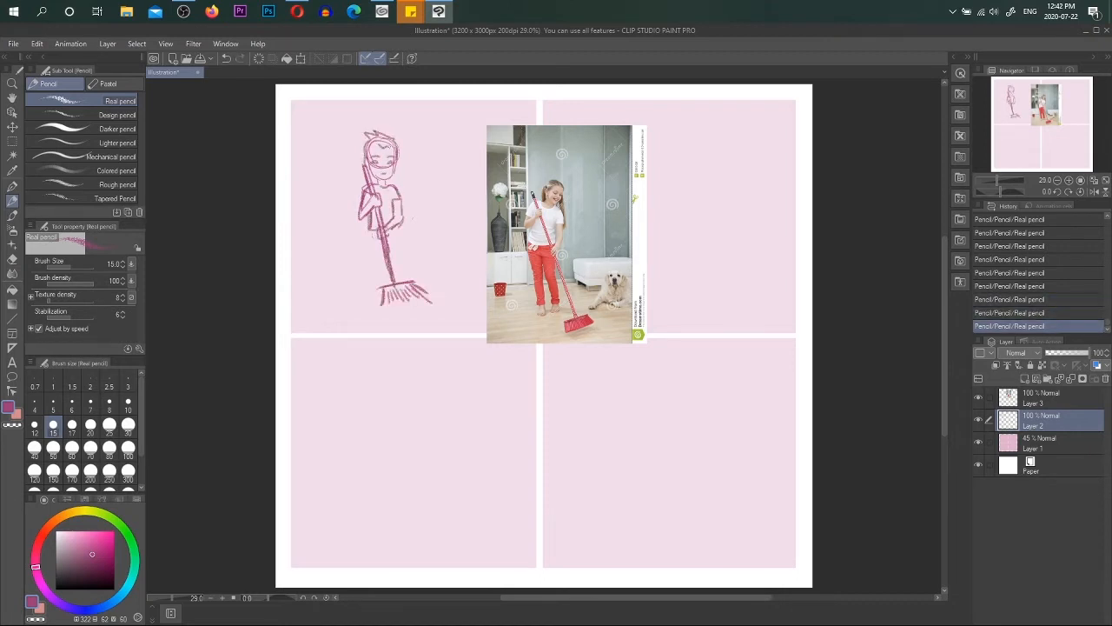
left_click(13, 142)
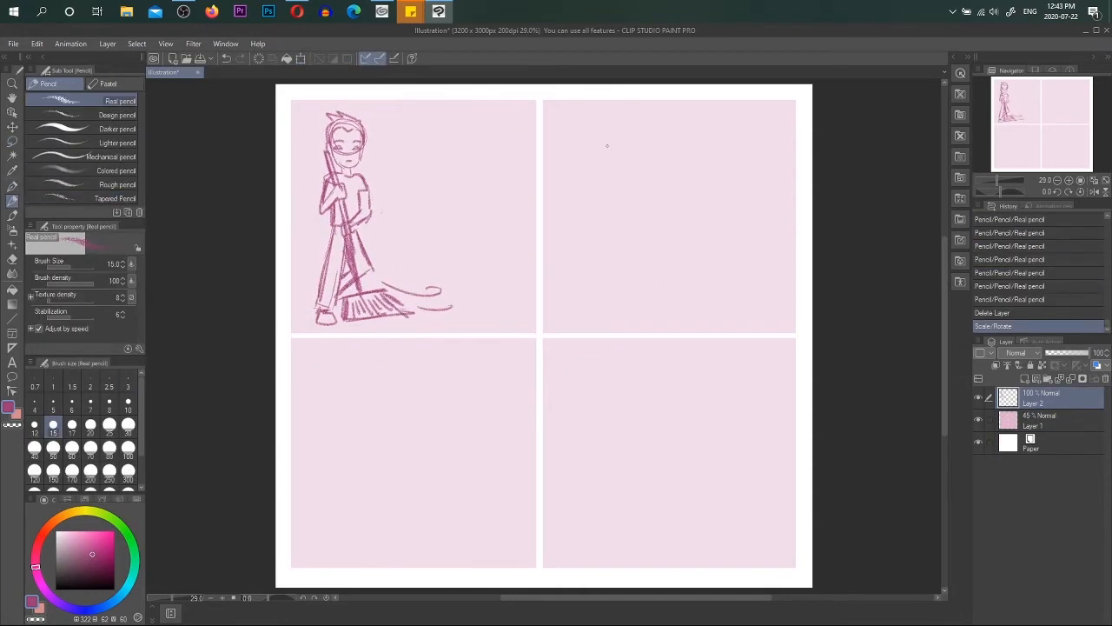
- Sketch the dishwashing boy, the dog walker and the two faces in panels two to four
left_click_drag(590, 139, 634, 191)
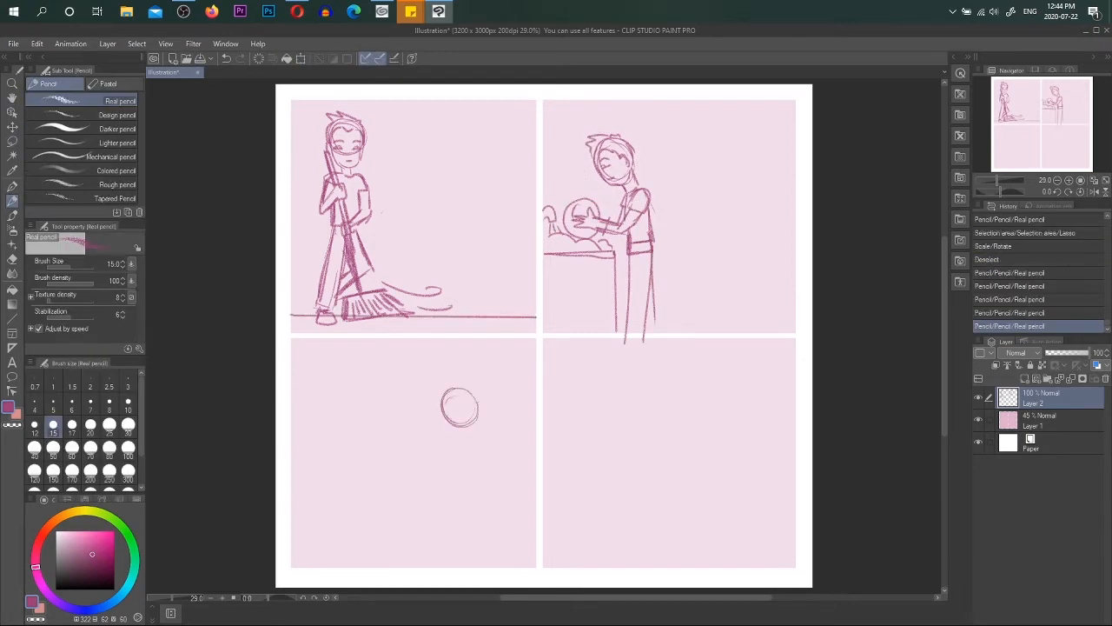
left_click_drag(451, 395, 473, 465)
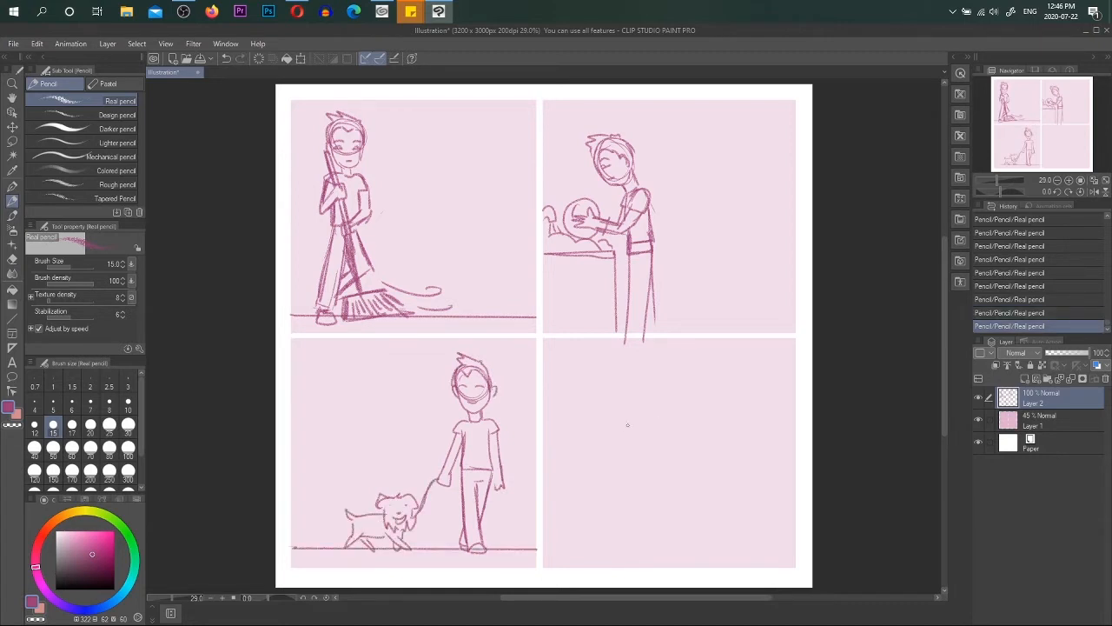
left_click_drag(703, 469, 756, 521)
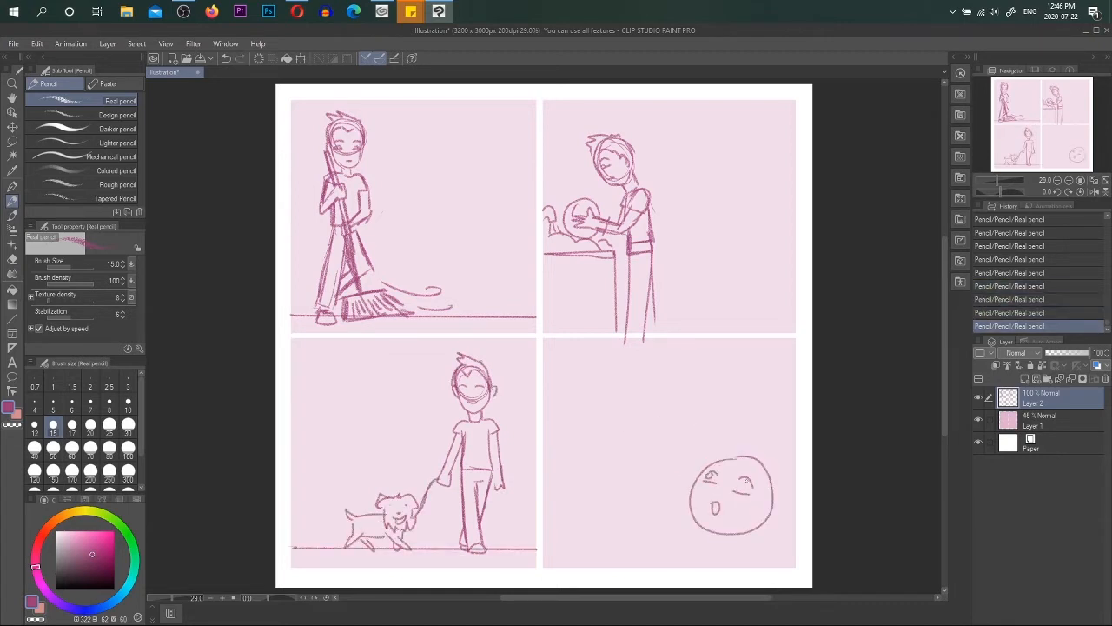
left_click_drag(704, 452, 791, 547)
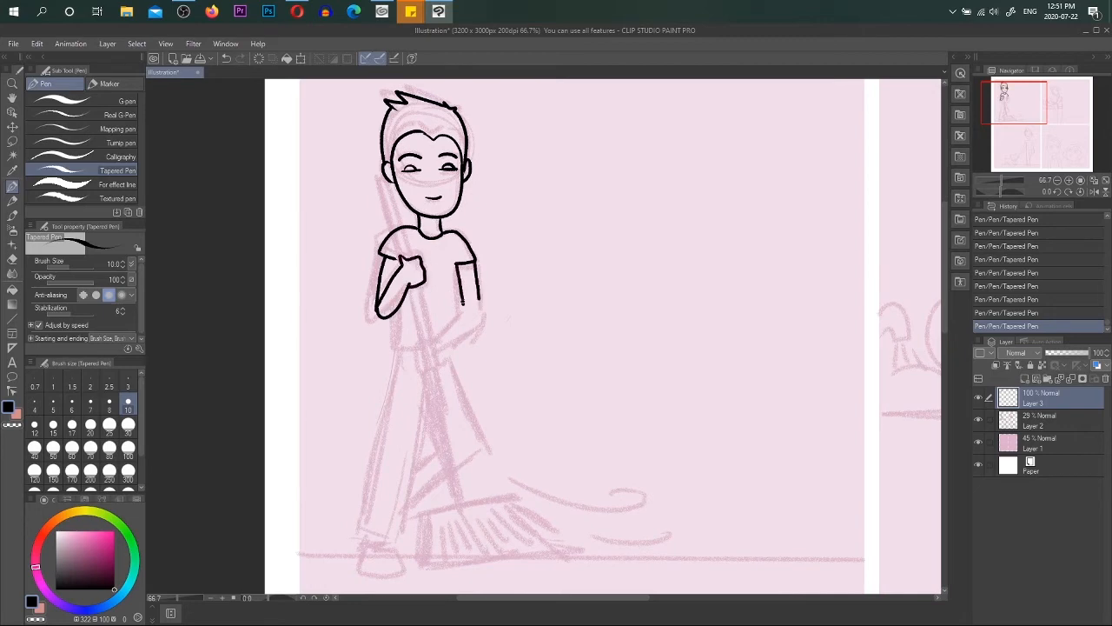
- Ink the sweeping boy's arm, broom handle and body in the first panel
left_click_drag(400, 260, 426, 365)
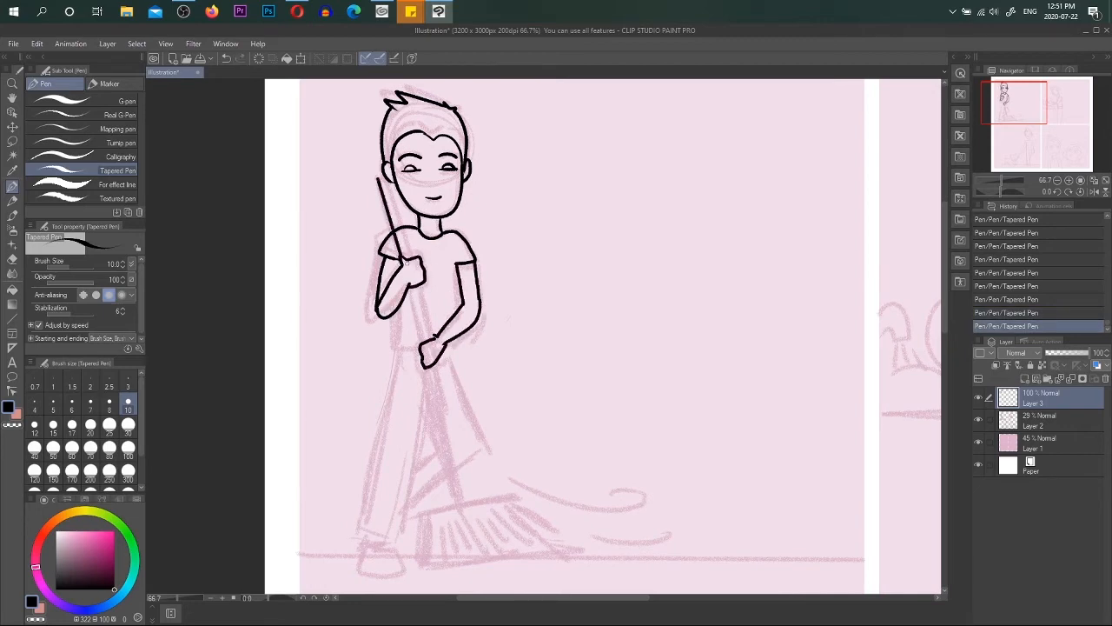
left_click_drag(378, 178, 465, 509)
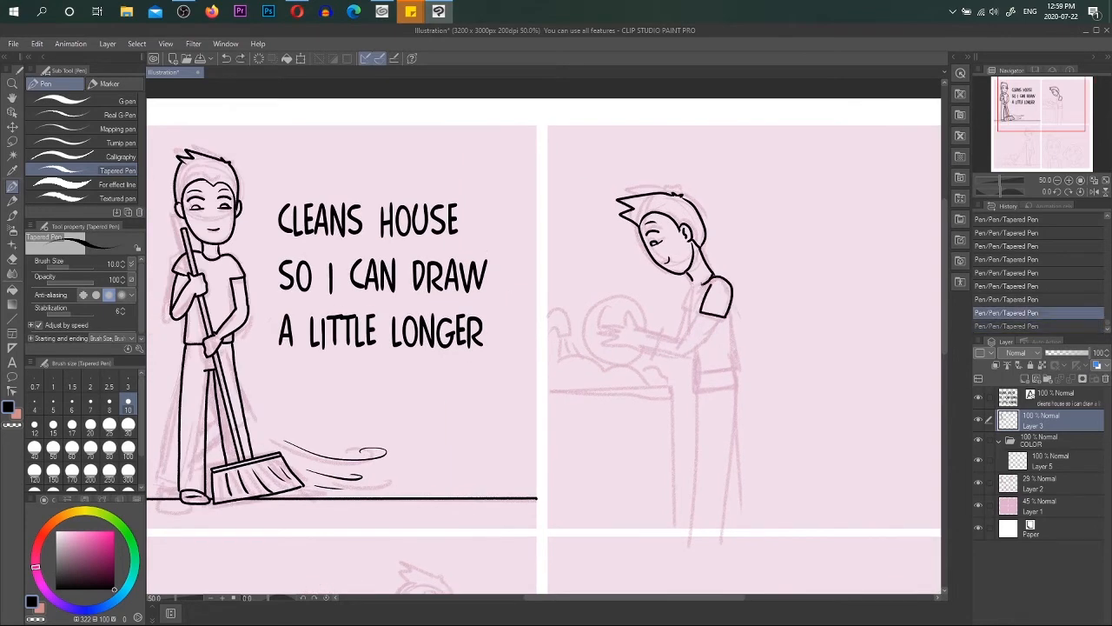
- Ink the dishwashing boy in panel two and move down to the third panel
left_click_drag(713, 287, 643, 374)
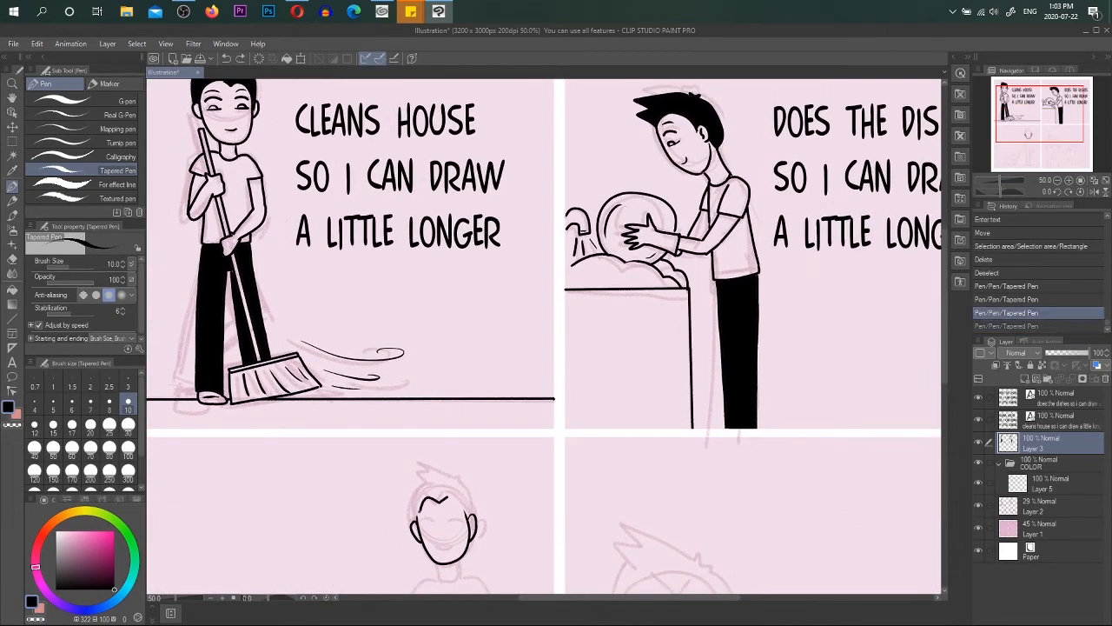
scroll("down", 3)
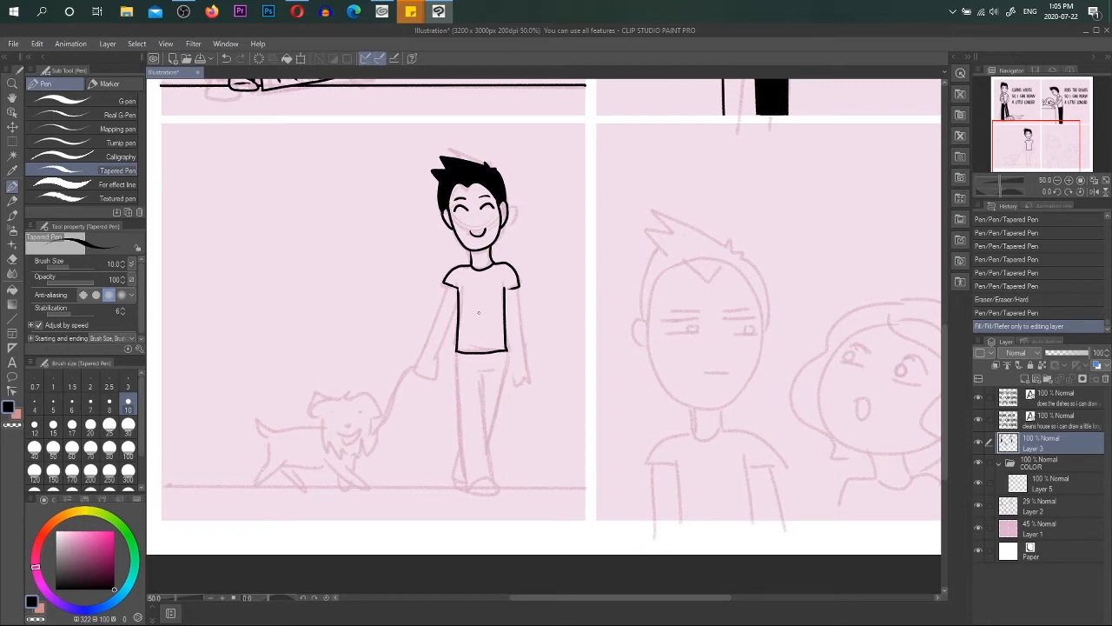
- Ink the dog walker's legs, fill his black trousers, and ink the leash and dog
left_click_drag(460, 352, 470, 500)
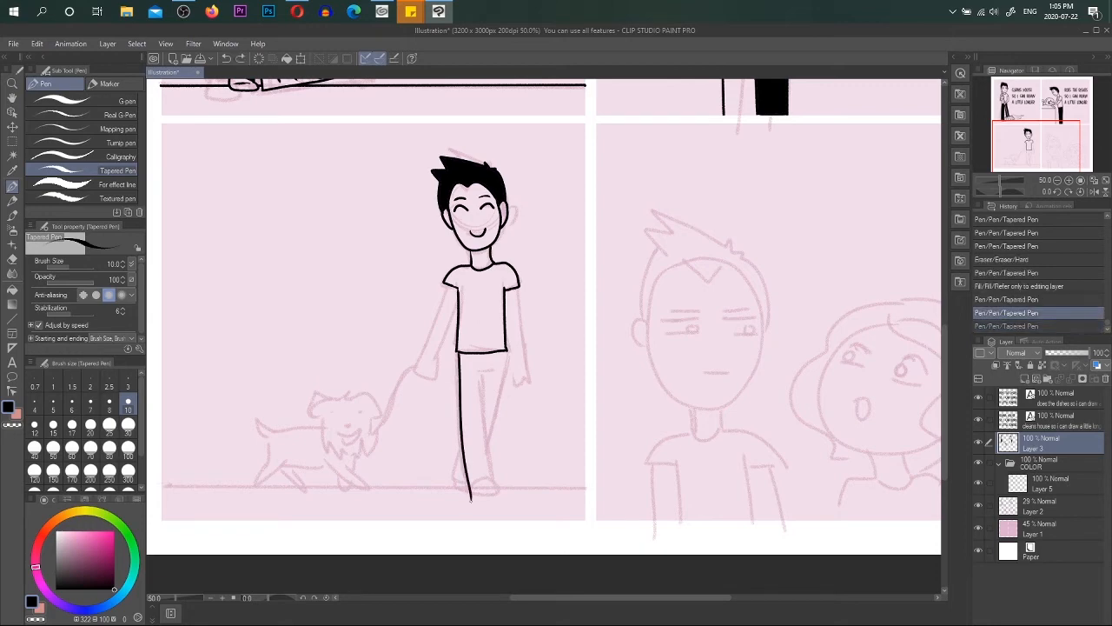
left_click_drag(499, 352, 490, 495)
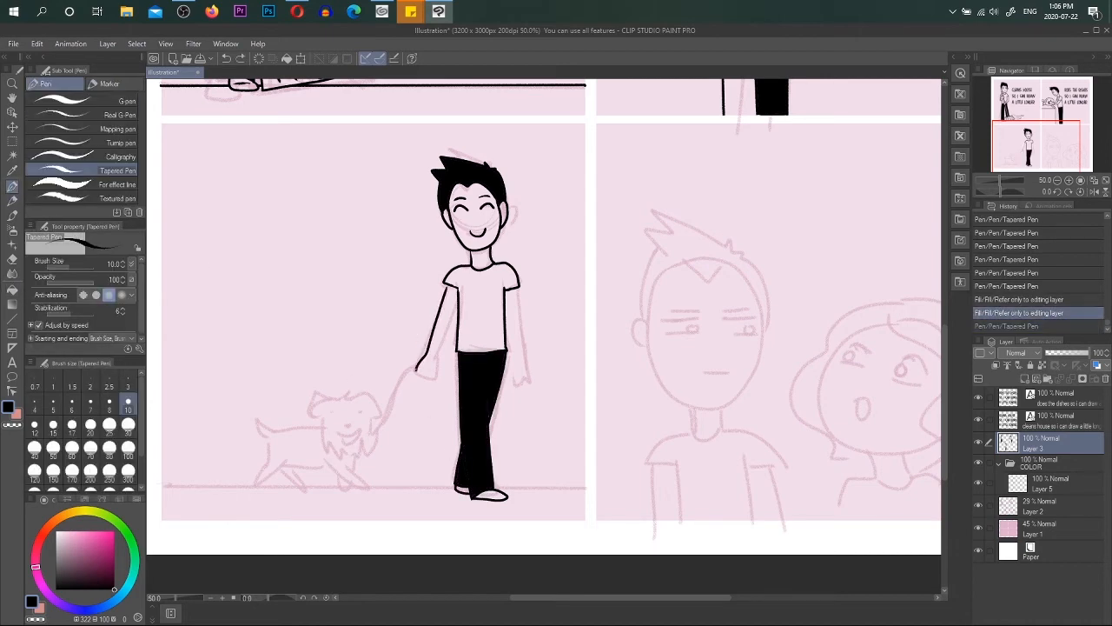
left_click_drag(426, 295, 508, 374)
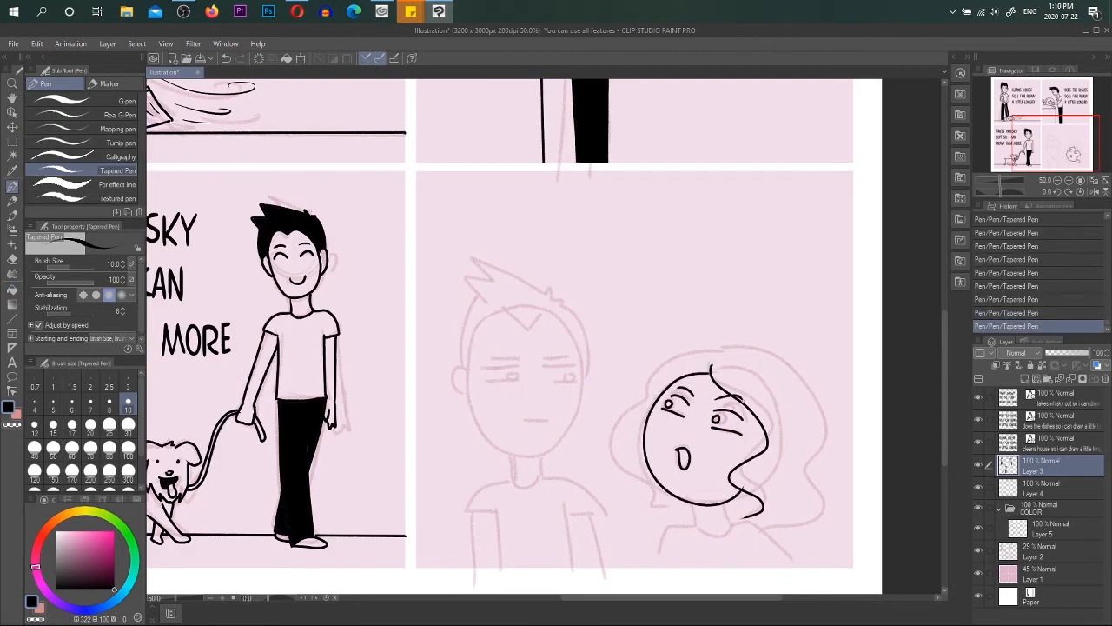
- Ink the girl's wavy hair, neck and shoulders in the fourth panel
left_click_drag(704, 347, 782, 521)
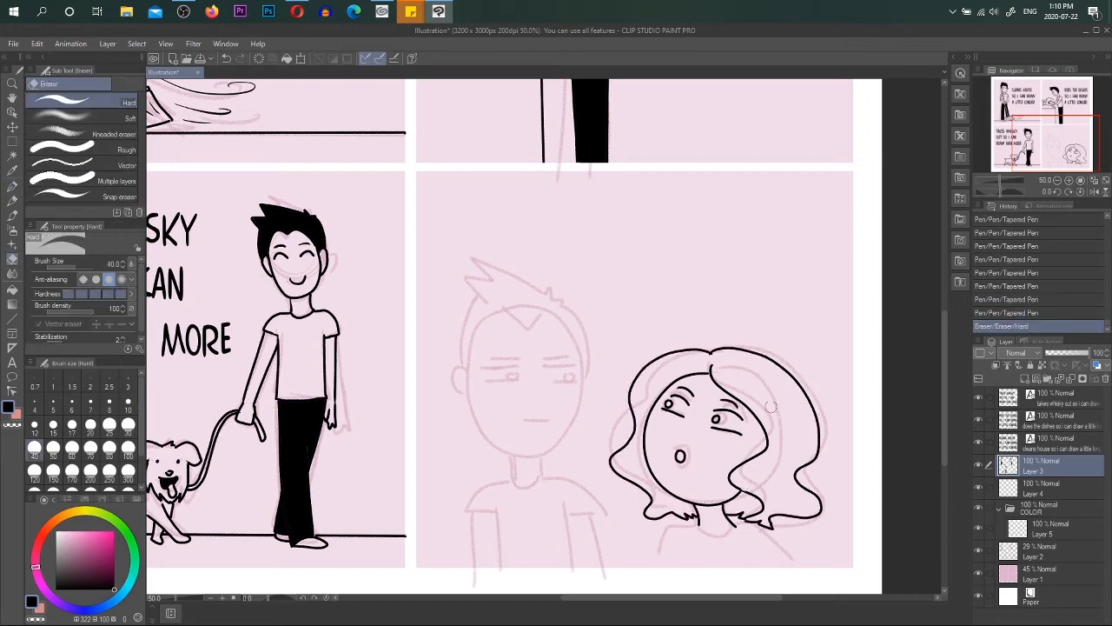
left_click(45, 84)
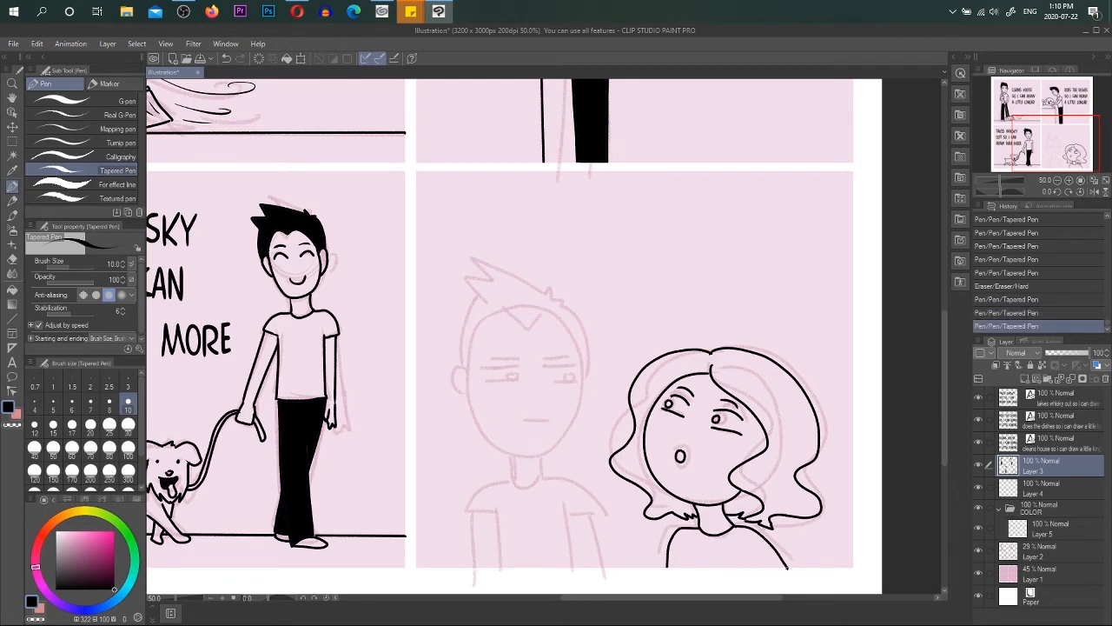
left_click_drag(473, 352, 469, 387)
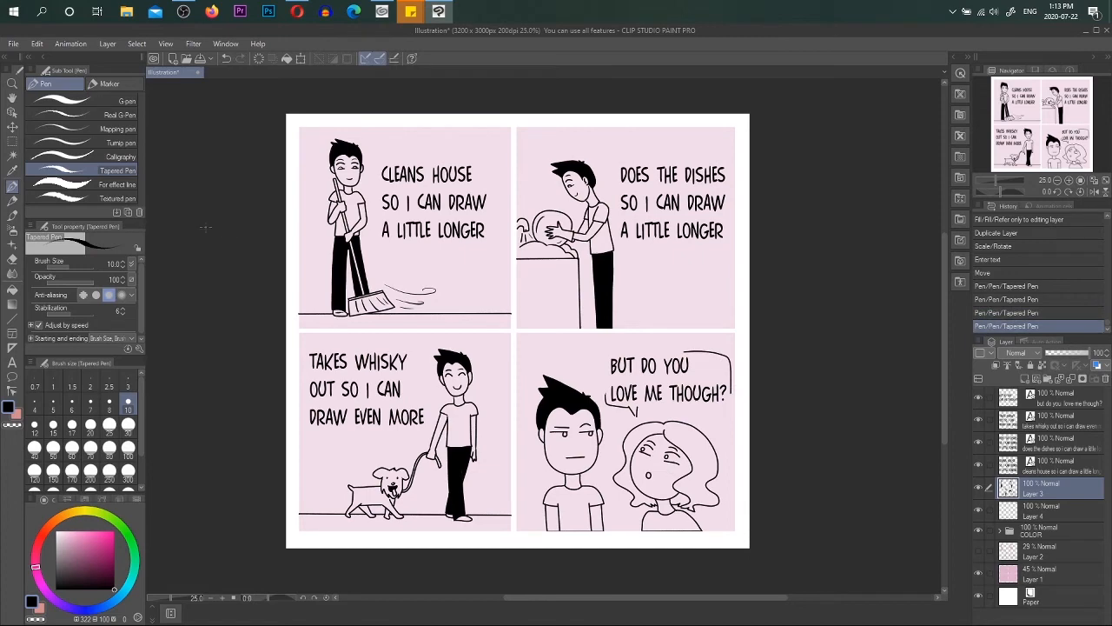
- Bring up the Open file dialog from the File menu
left_click(13, 44)
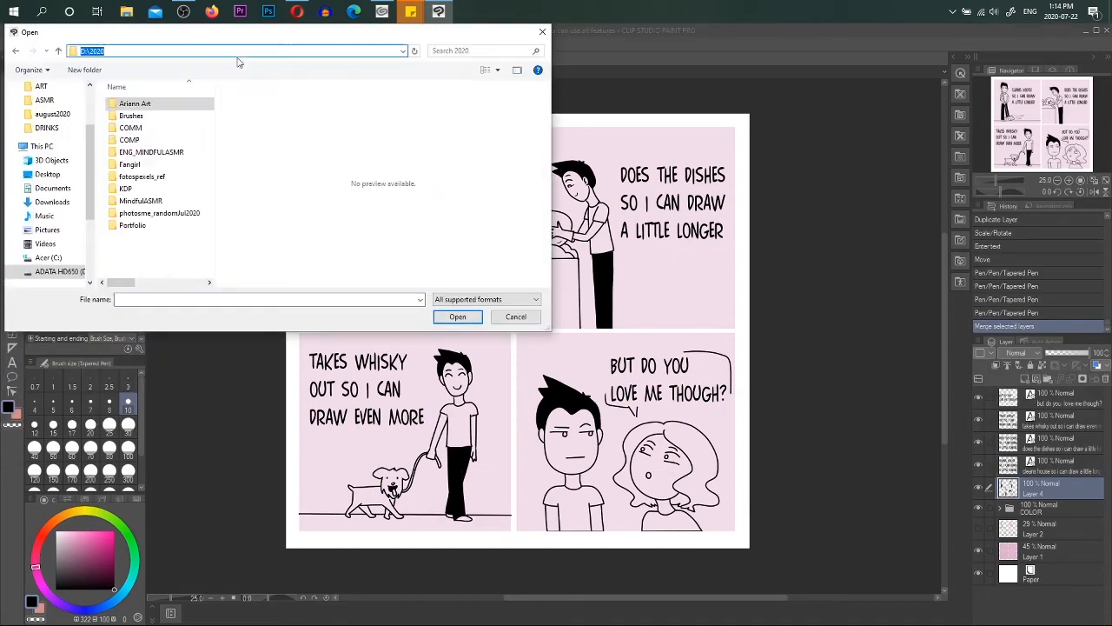